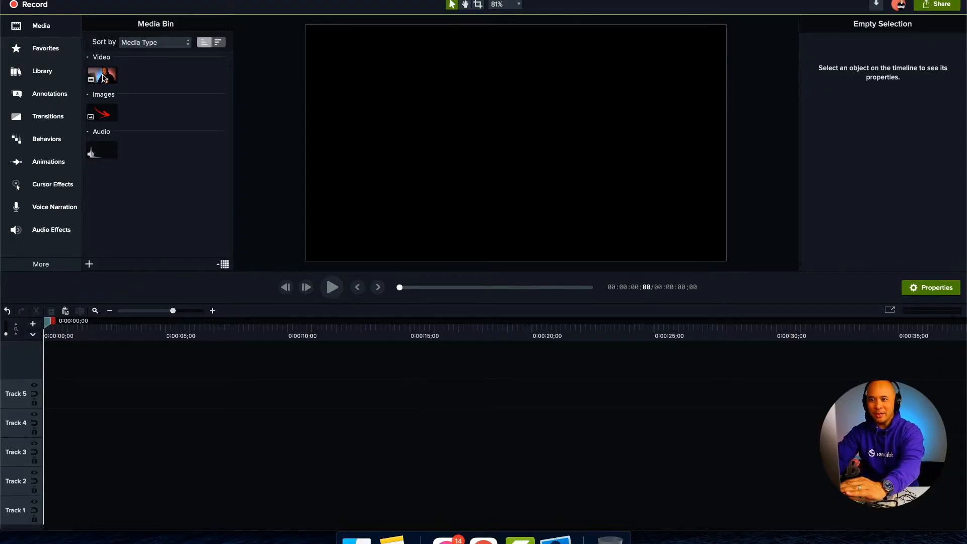
mouse_move(105, 74)
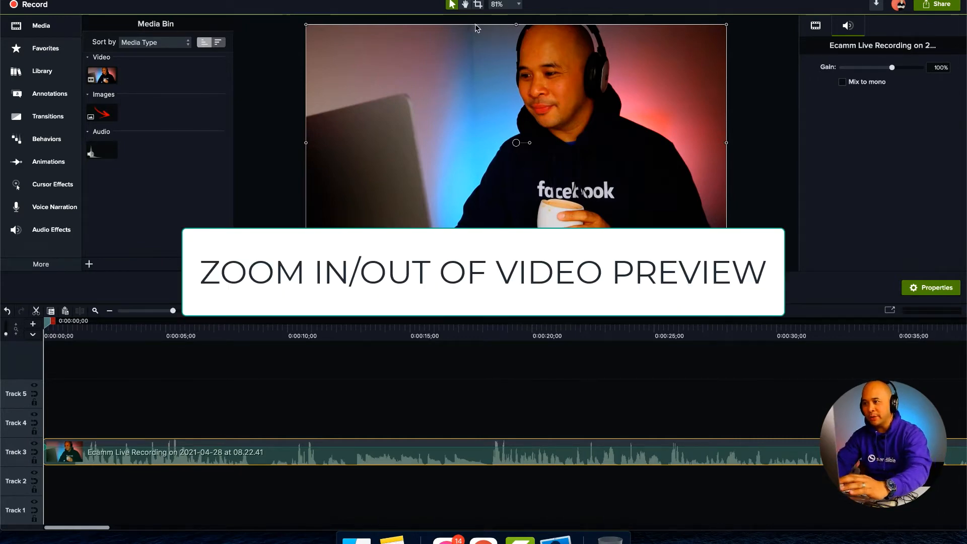
mouse_move(400, 88)
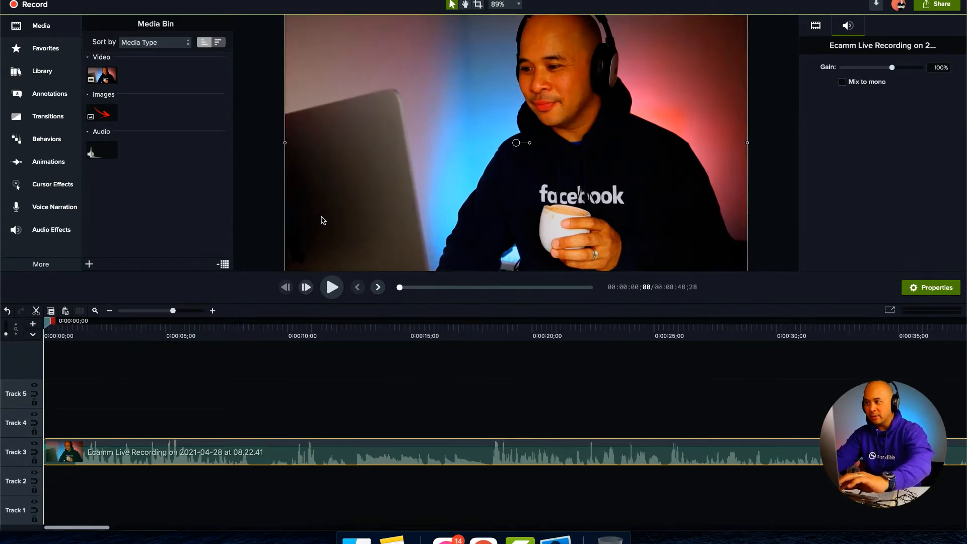
Try preview zoom levels of 89%, 55% and 46%, then settle at 74%.
left_click(518, 5)
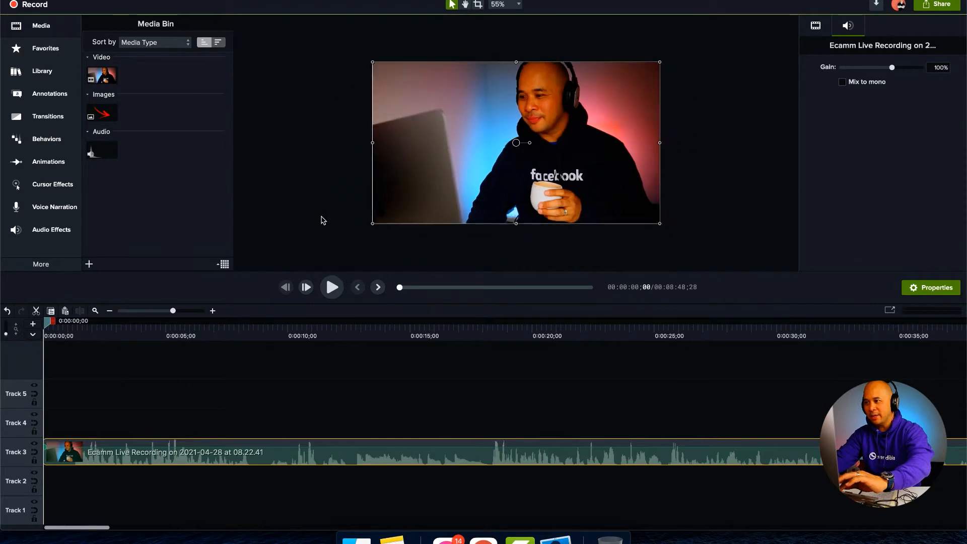
left_click(495, 4)
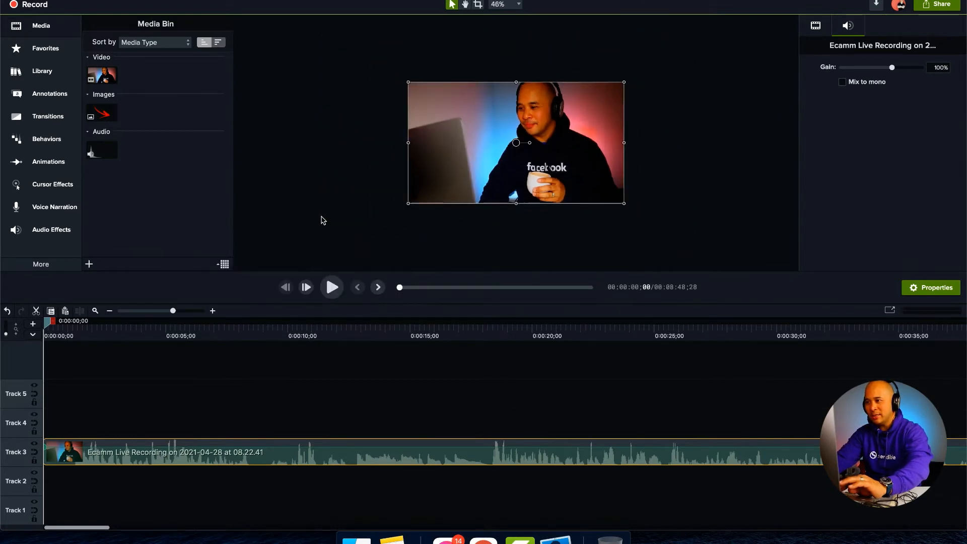
left_click(497, 4)
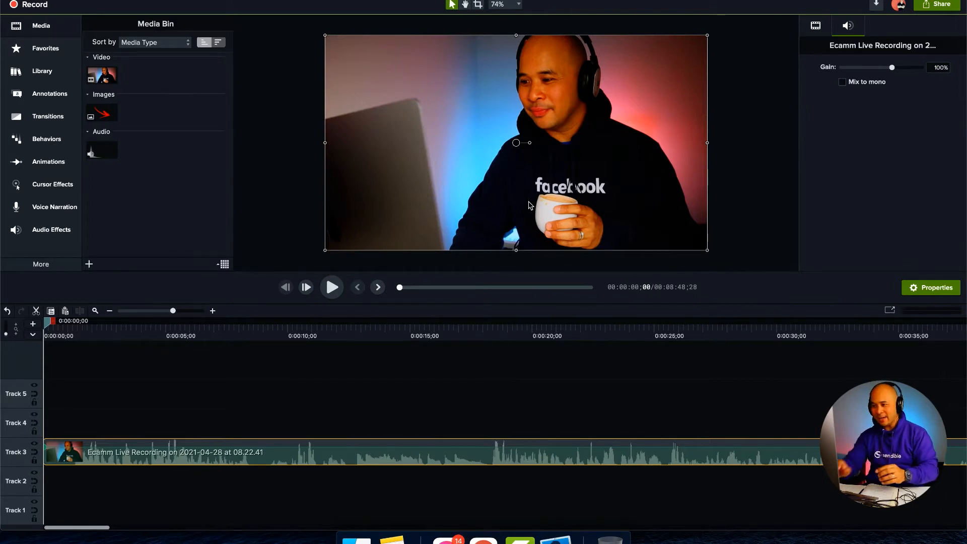
mouse_move(544, 343)
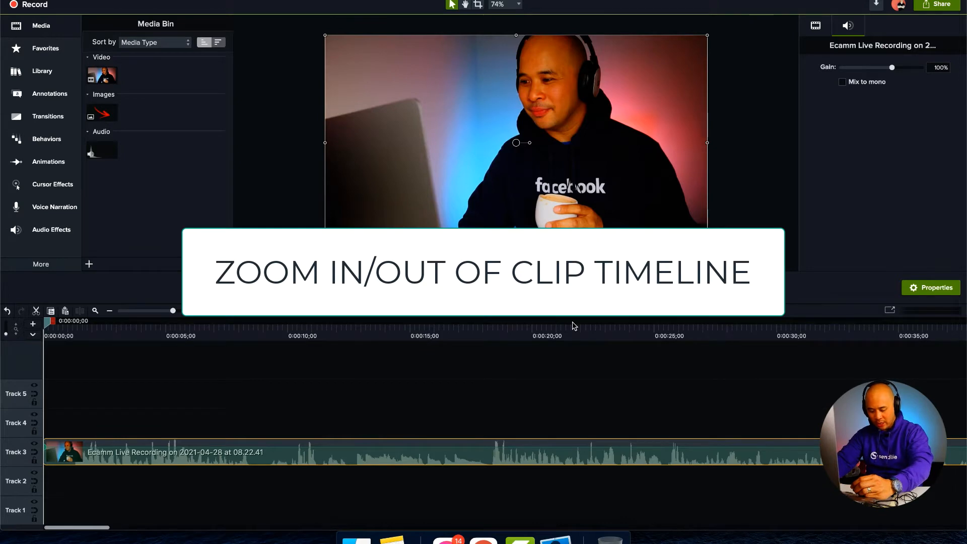
mouse_move(376, 388)
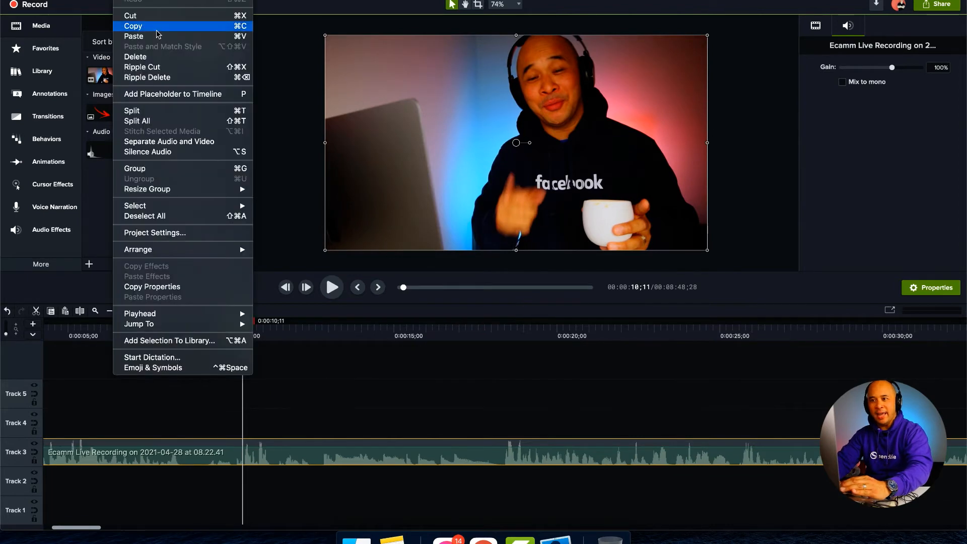
mouse_move(321, 391)
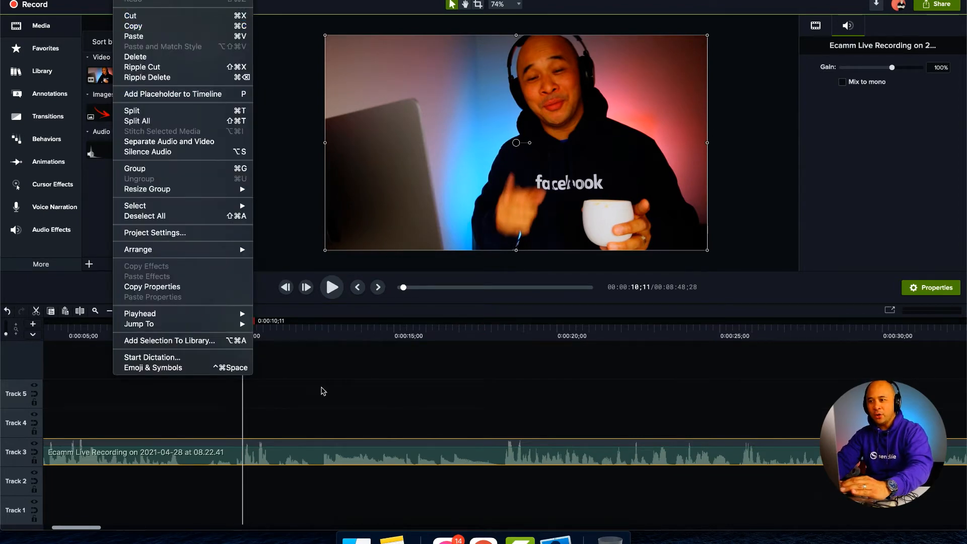
Dismiss the Edit menu and apply Split All to the webcam clip at 0:00:11;06.
left_click(321, 391)
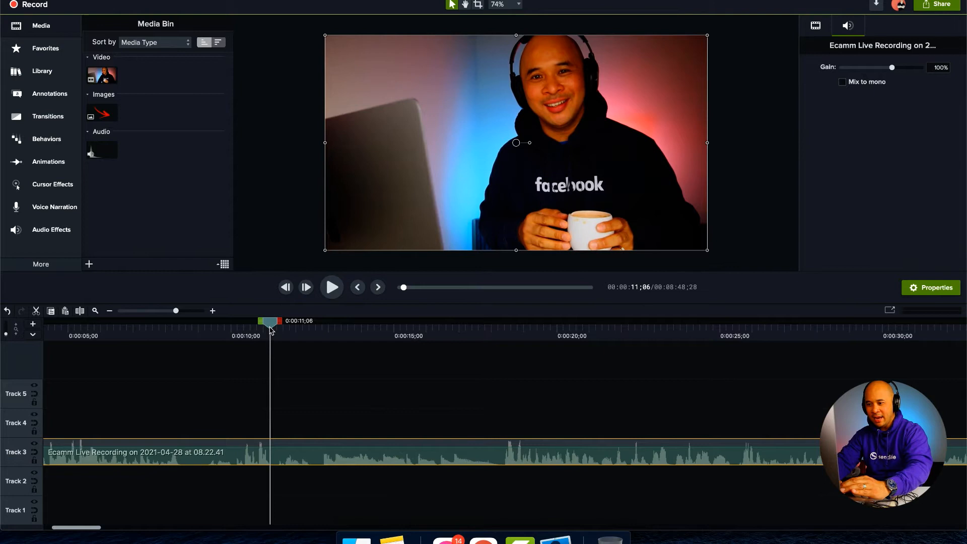
key("cmd+shift+t")
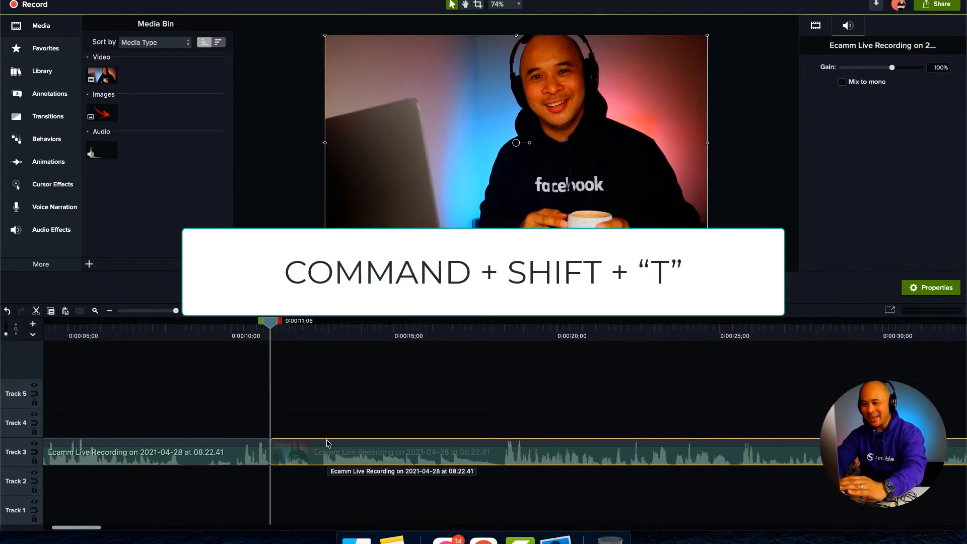
key("cmd+shift+t")
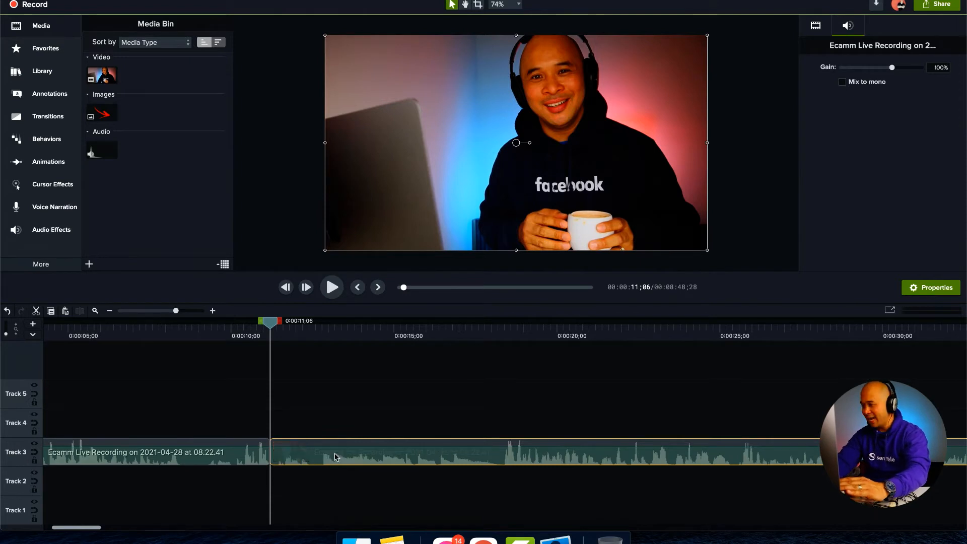
mouse_move(334, 456)
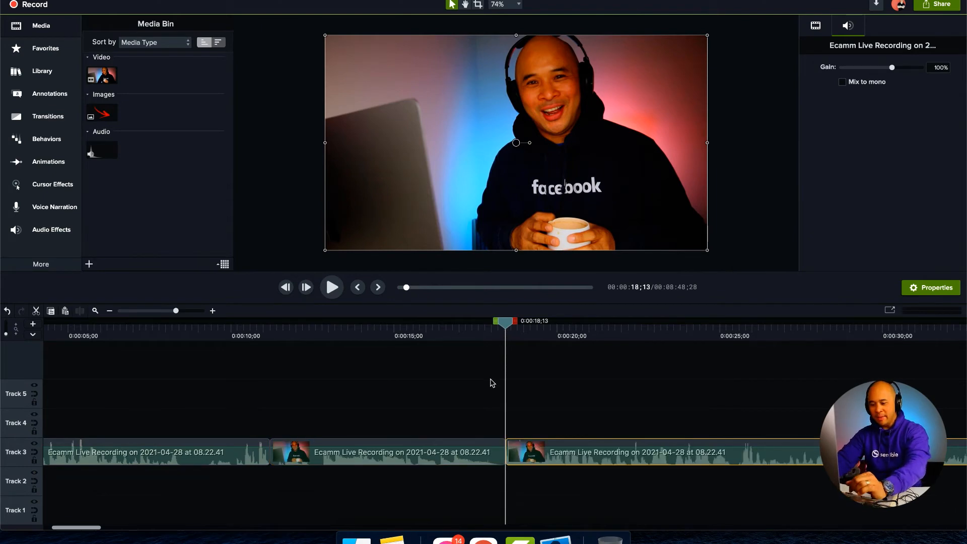
mouse_move(401, 431)
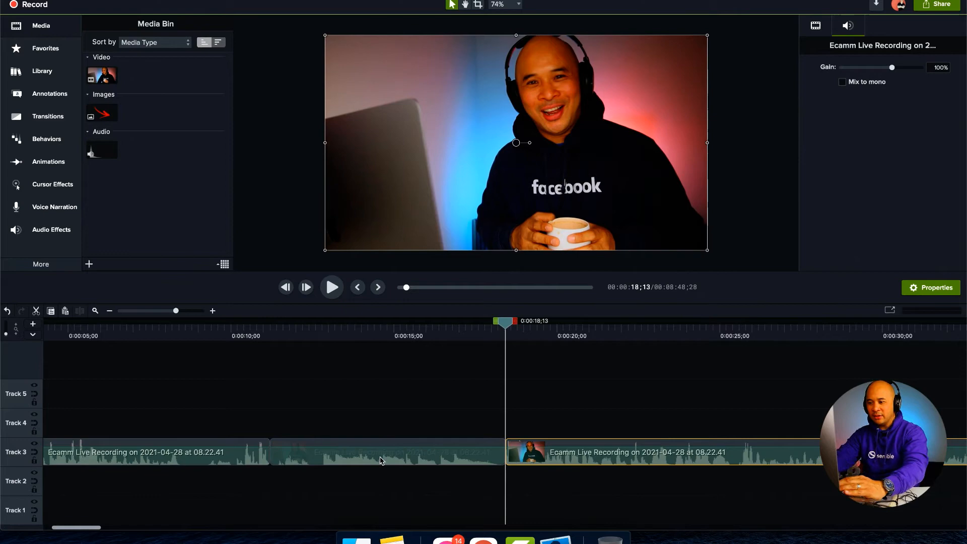
Select the middle clip piece between the 11;06 and 18;13 cuts.
left_click(380, 461)
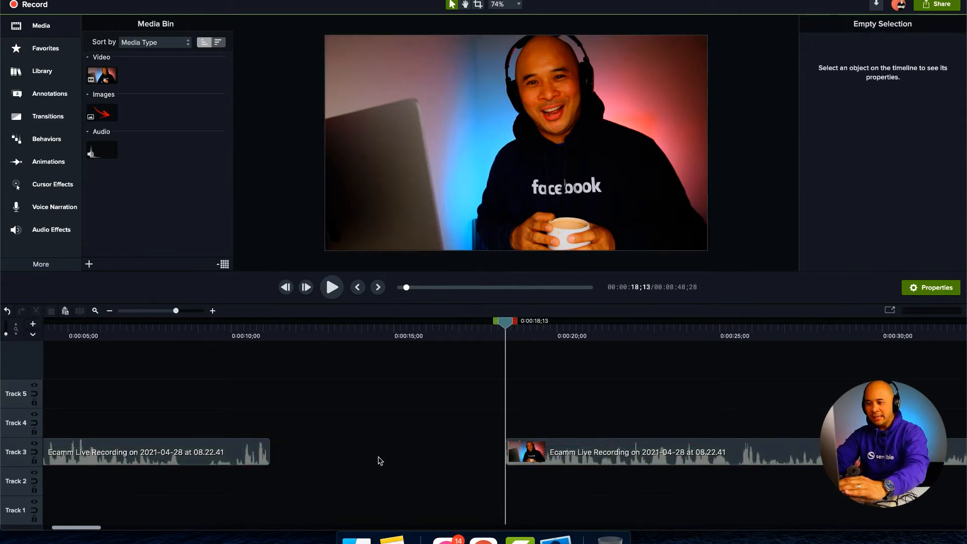
mouse_move(357, 447)
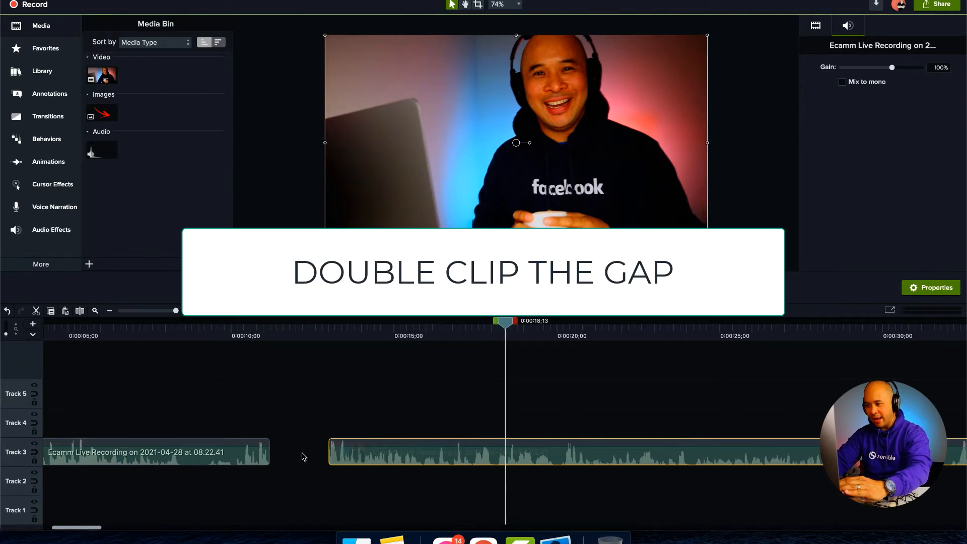
Select the Track 3 gap, ripple-delete it to about 1.5 seconds, then right-click it.
double_click(299, 452)
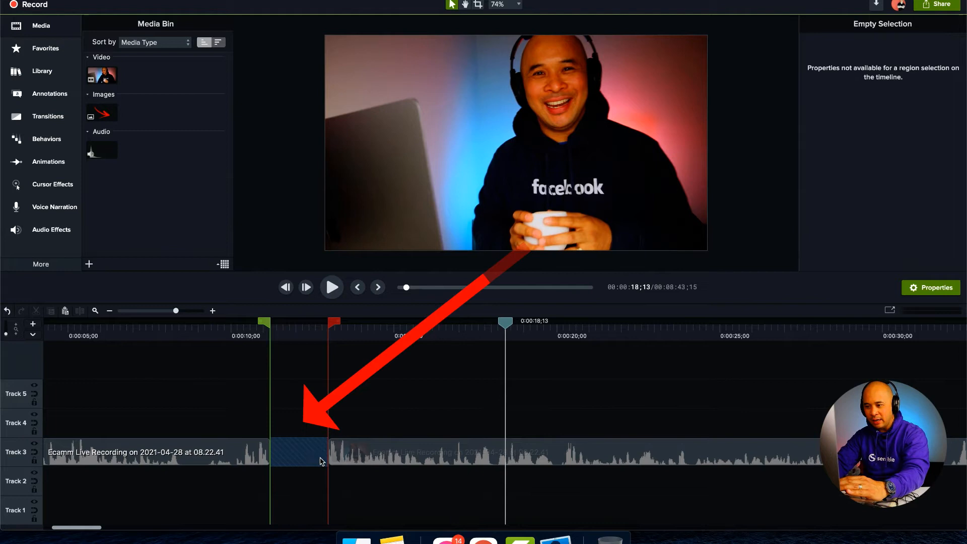
mouse_move(276, 446)
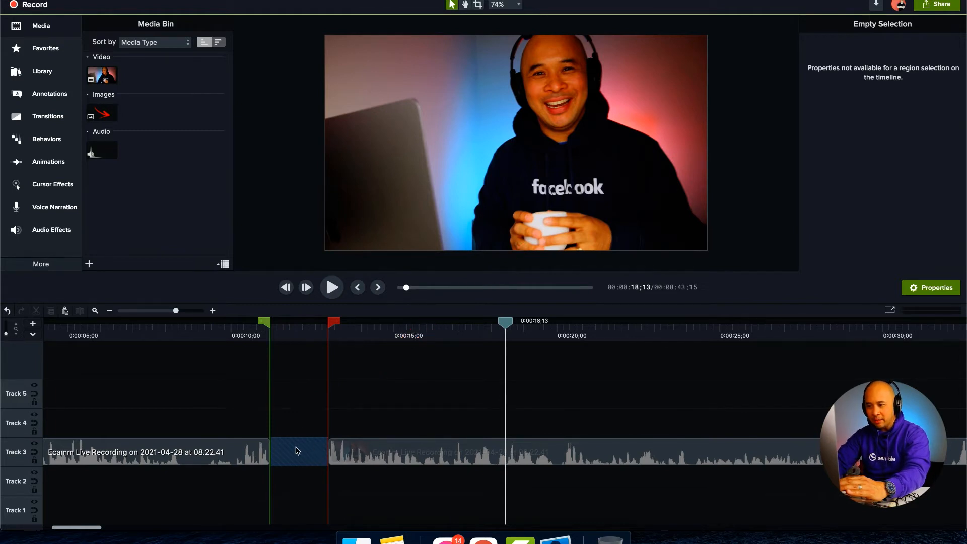
right_click(299, 451)
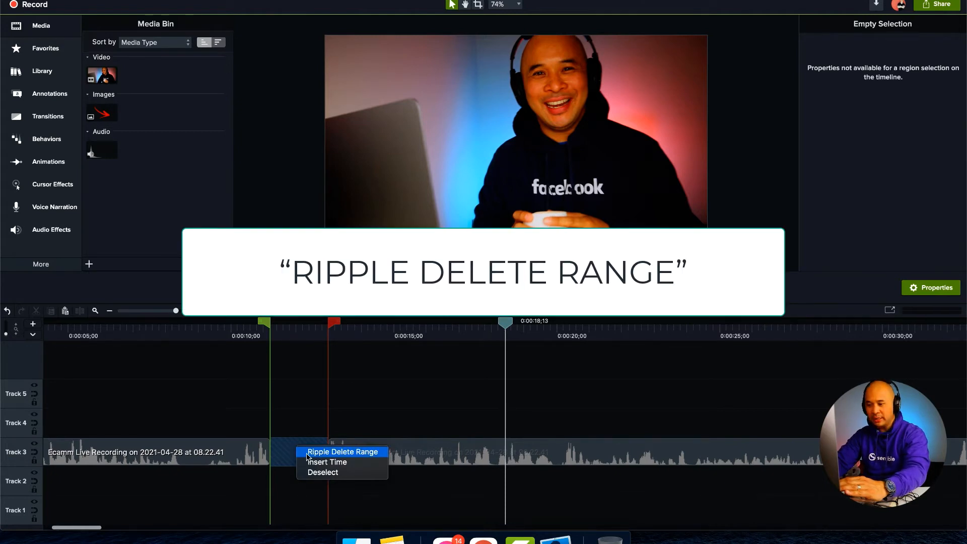
left_click(342, 451)
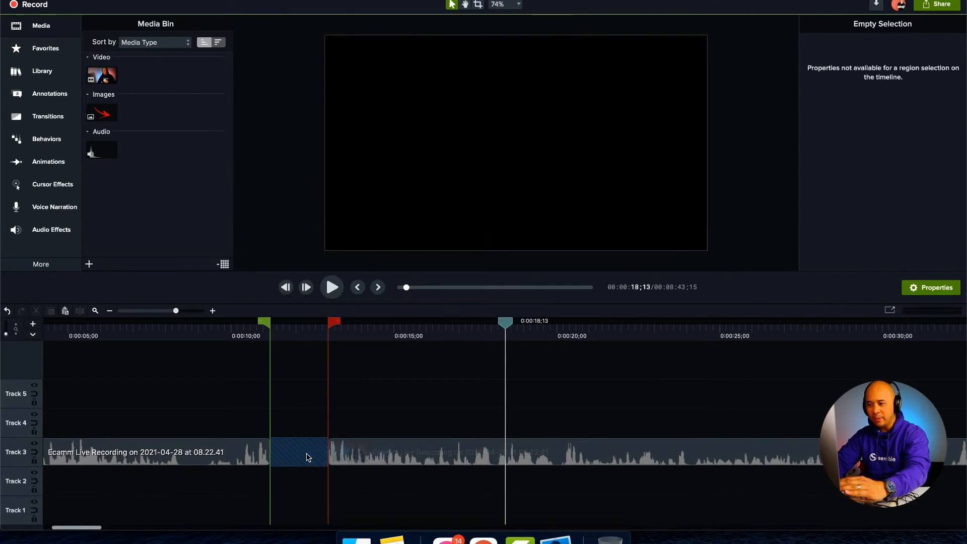
left_click(270, 321)
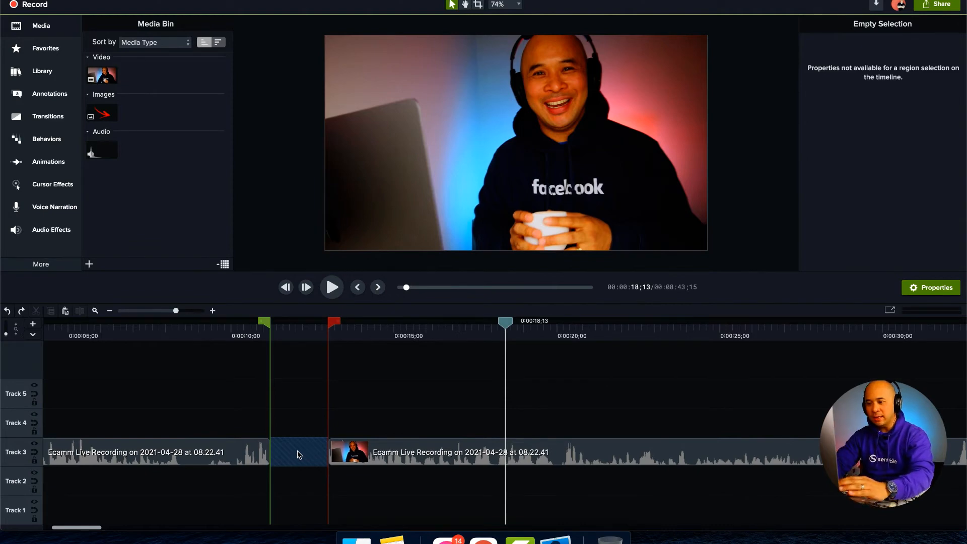
right_click(299, 454)
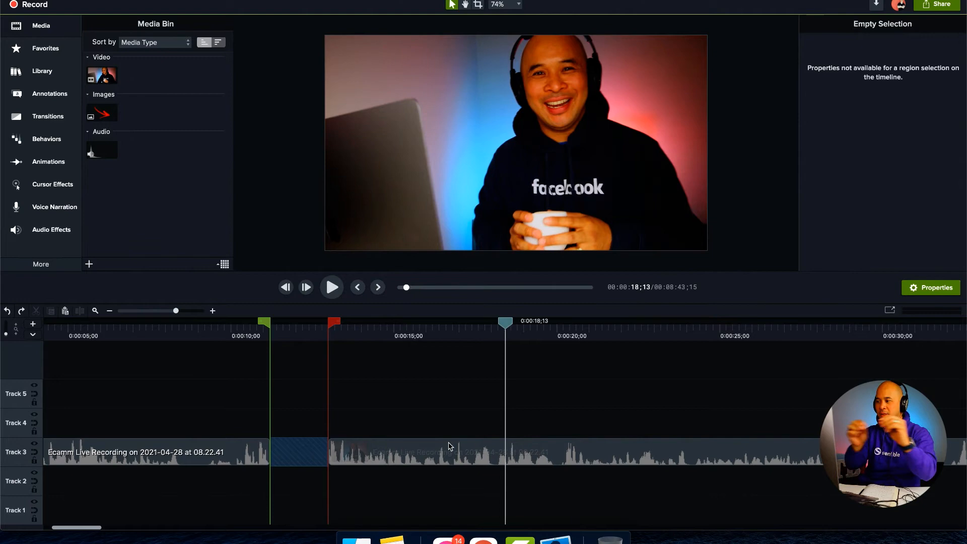
mouse_move(395, 419)
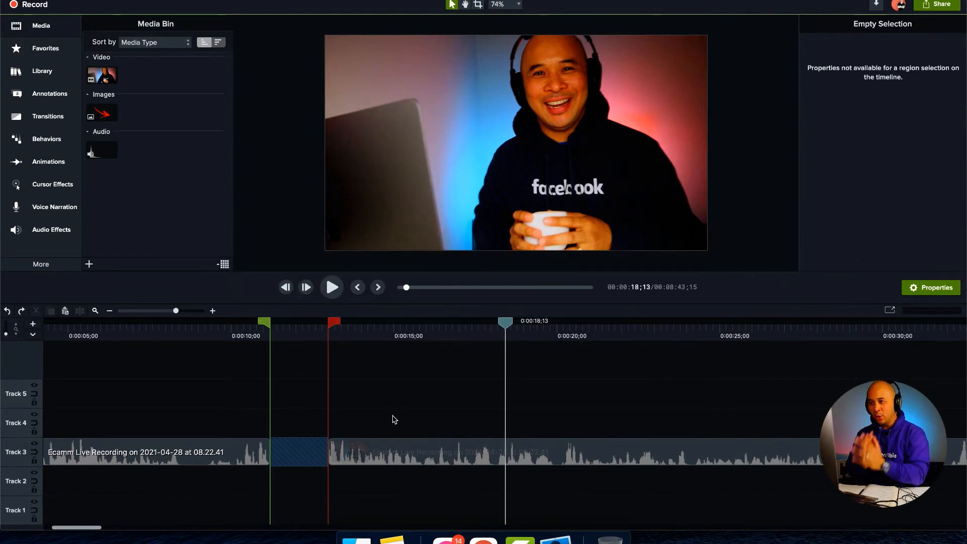
Select the red arrow image in the Media Bin.
left_click(101, 113)
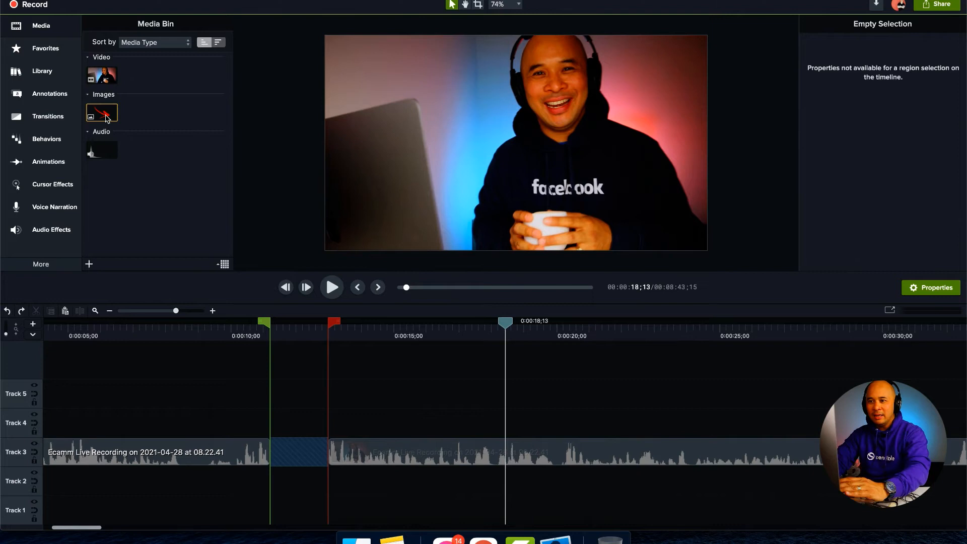
mouse_move(104, 113)
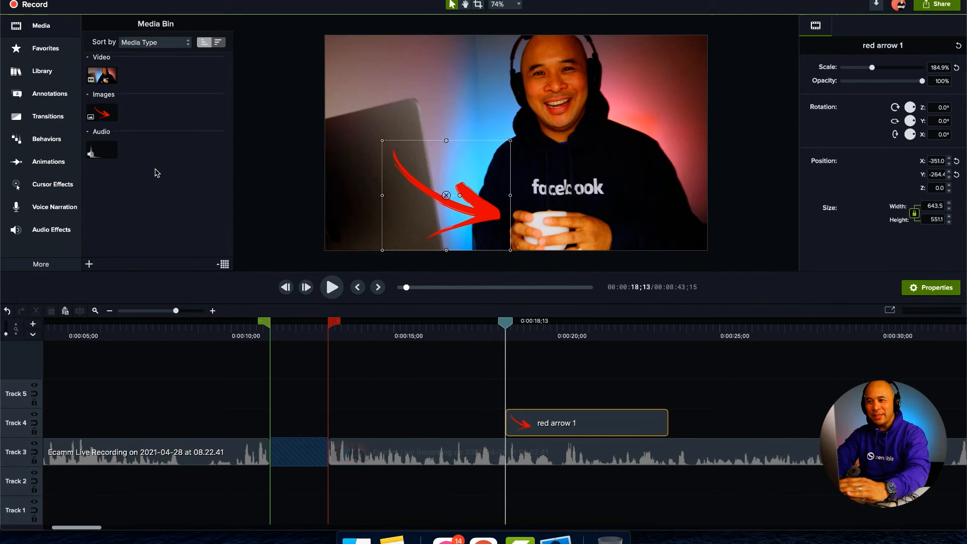
mouse_move(103, 158)
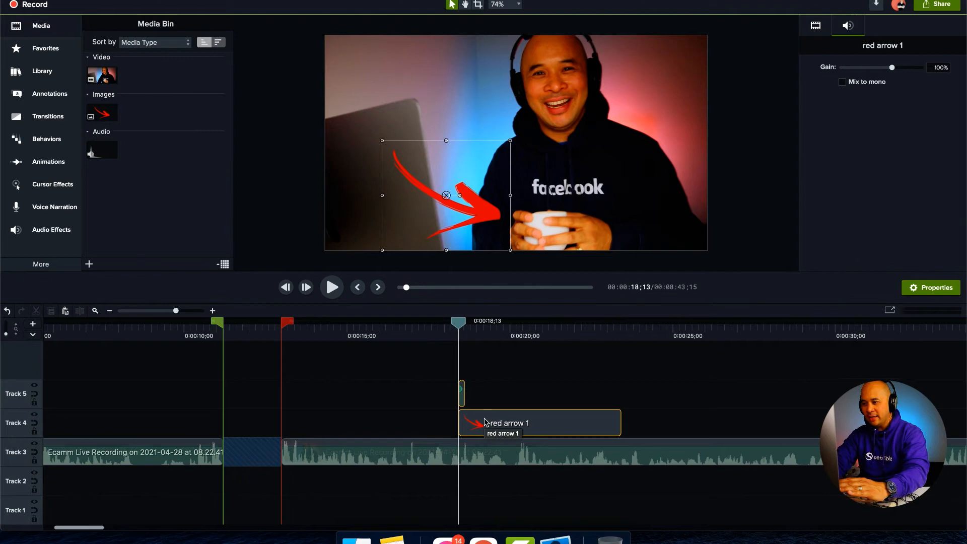
Add the selected arrow and pop clips to the Library as 'Pop + Arrow Test'.
right_click(484, 422)
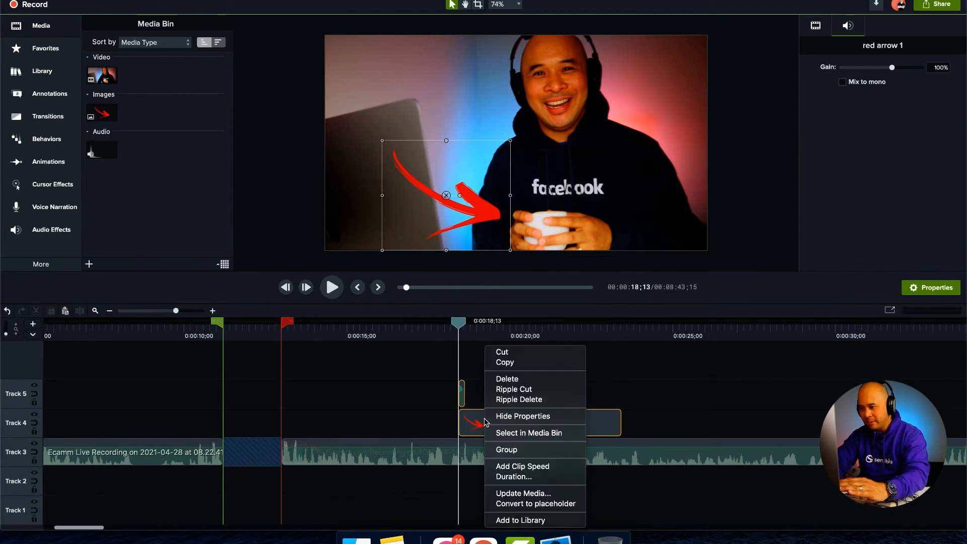
mouse_move(521, 520)
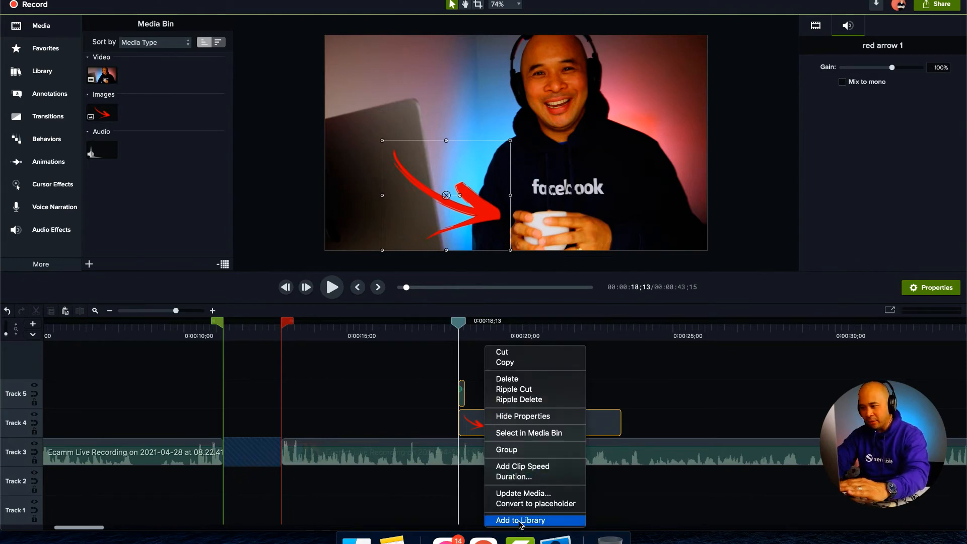
left_click(521, 520)
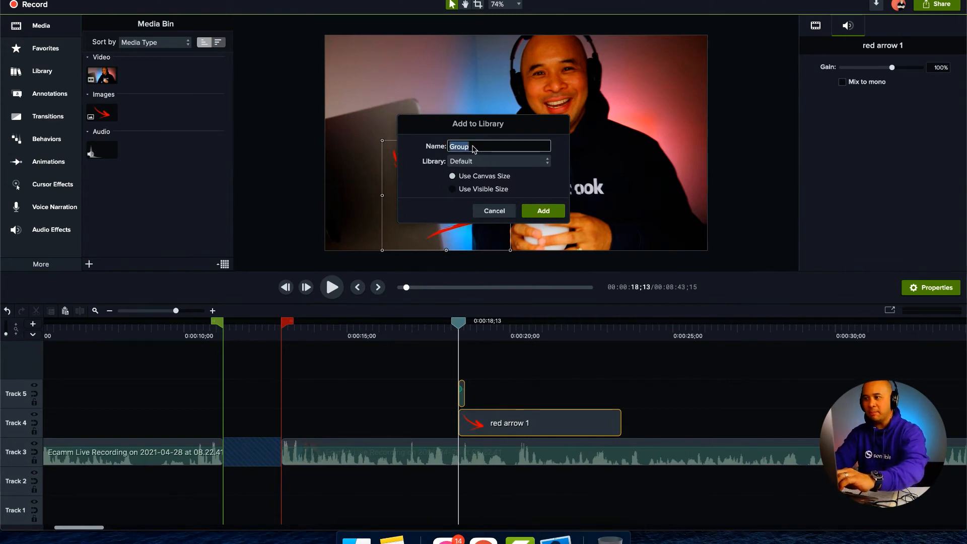
type("Pop + Arrow")
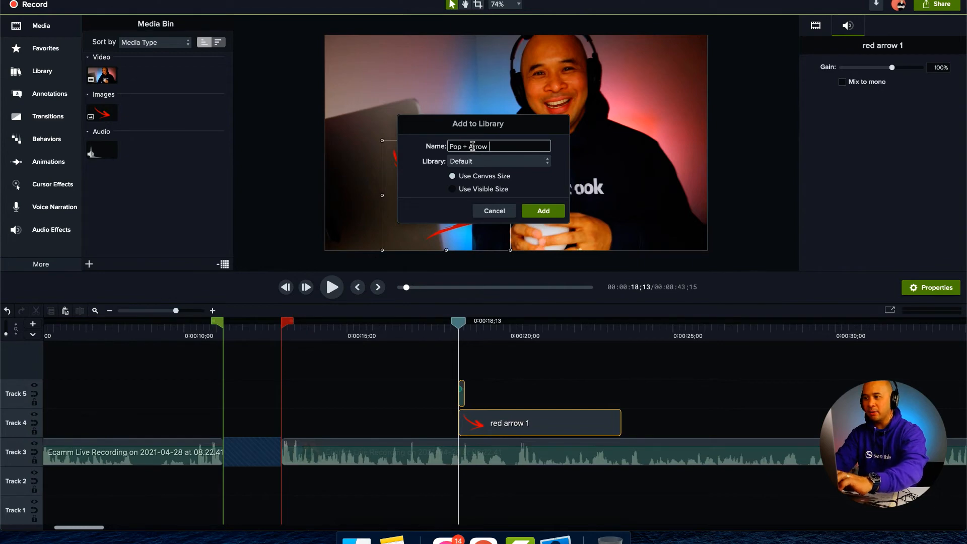
type("Test")
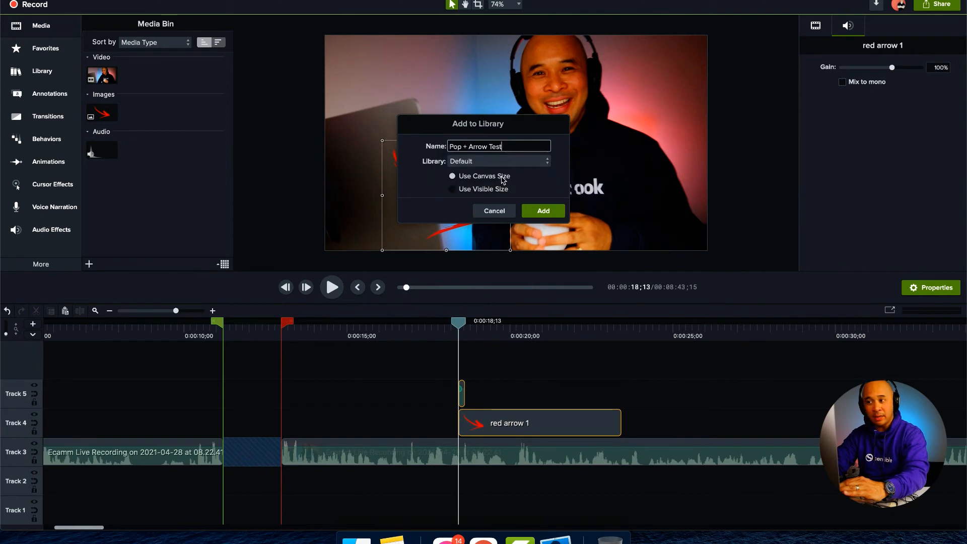
mouse_move(547, 214)
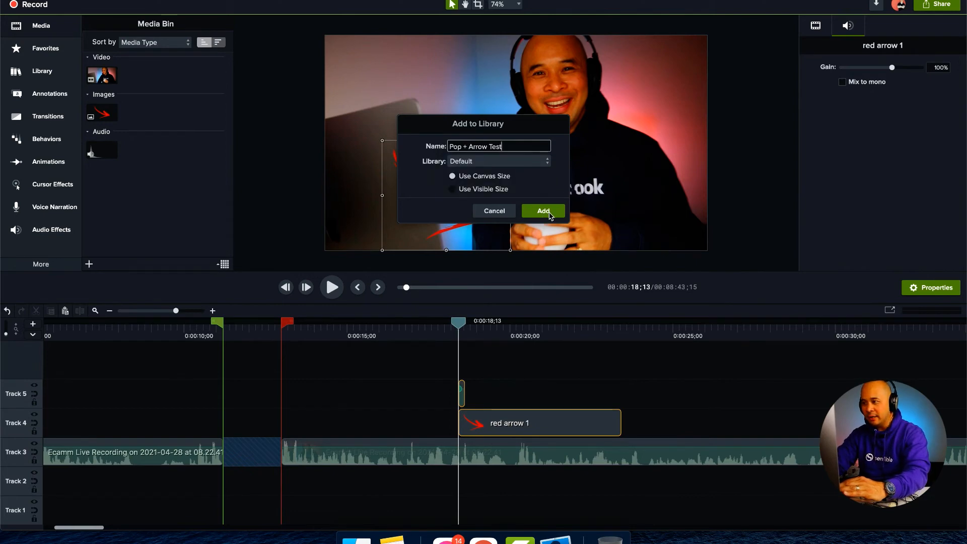
left_click(541, 210)
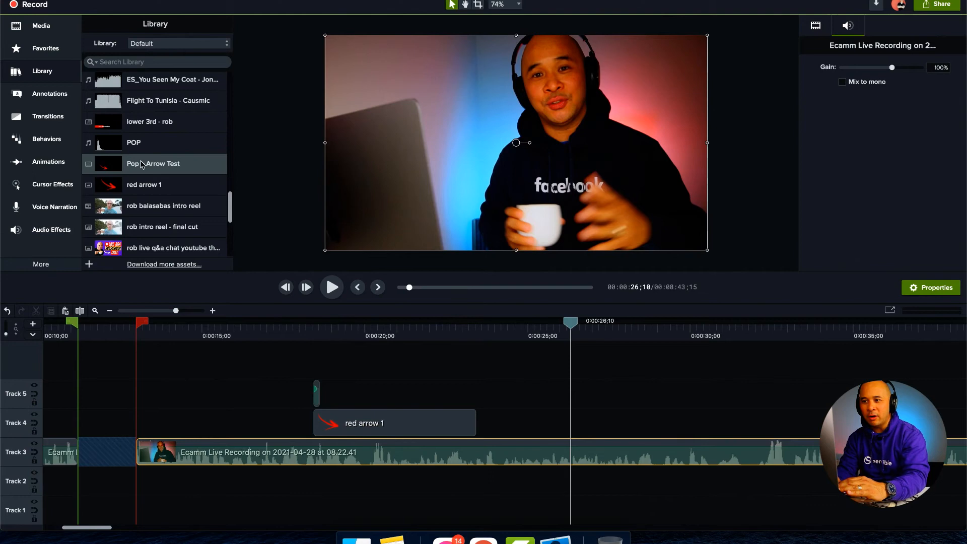
mouse_move(163, 171)
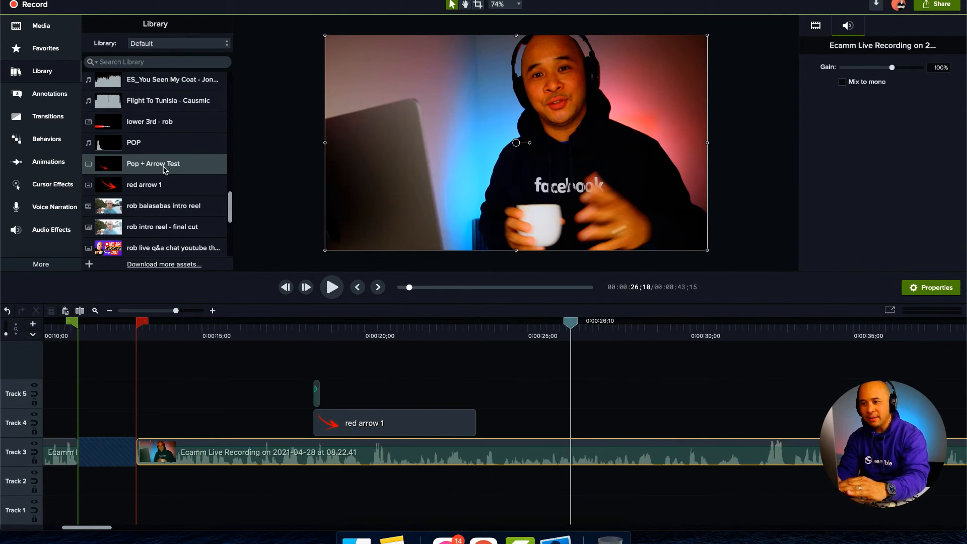
Select the saved 'Pop + Arrow Test' item in the Library.
left_click(578, 414)
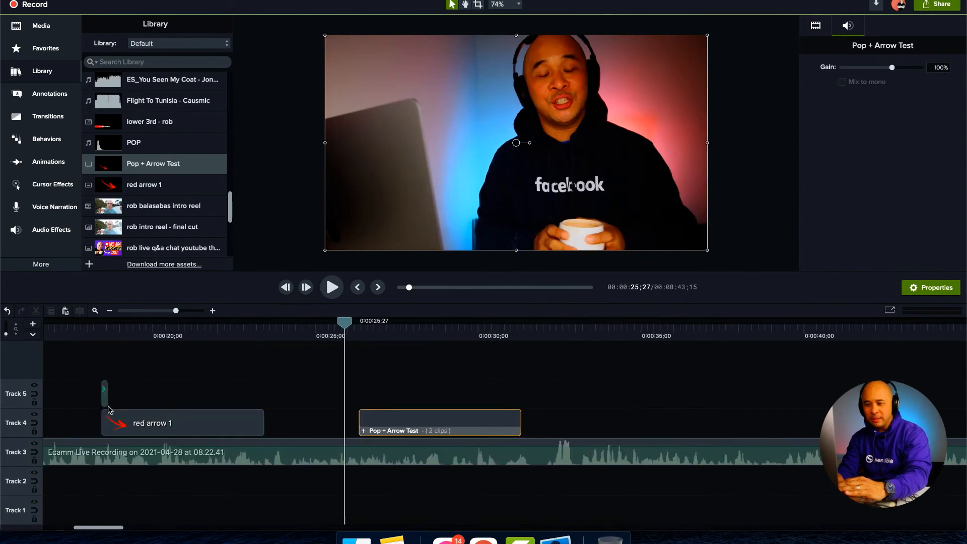
mouse_move(412, 427)
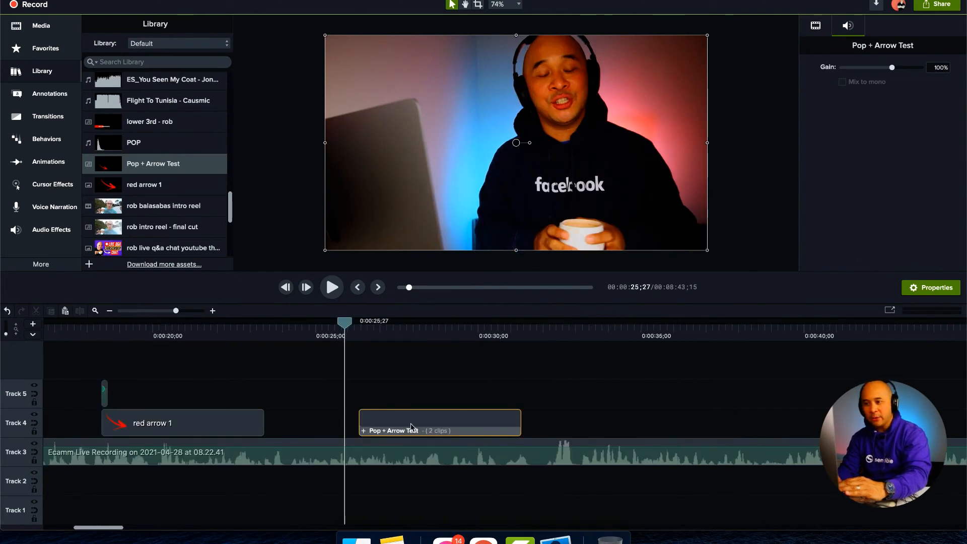
mouse_move(410, 429)
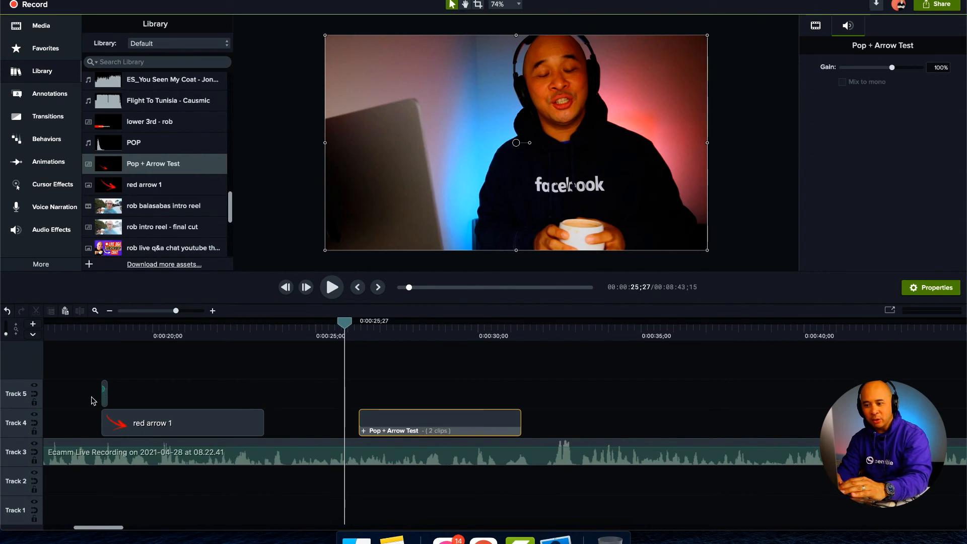
mouse_move(104, 394)
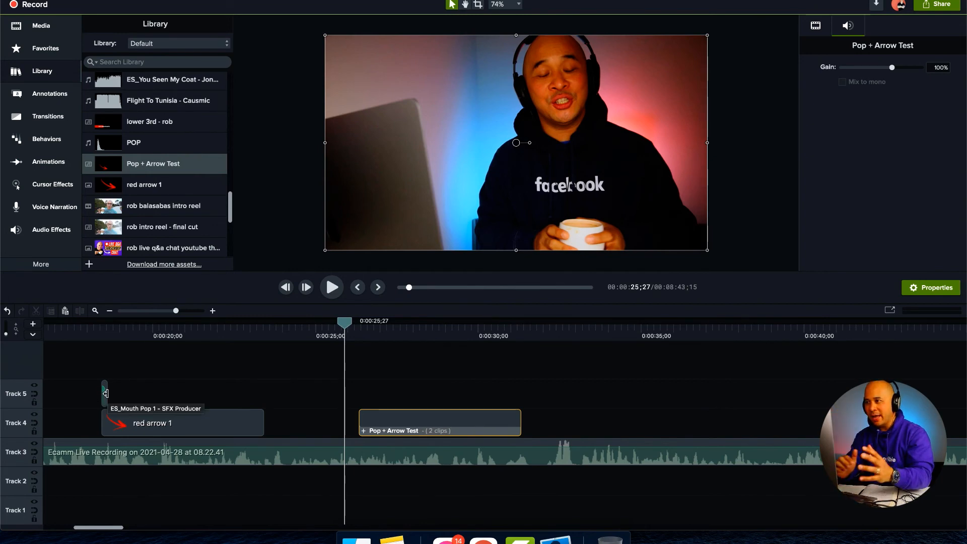
mouse_move(429, 231)
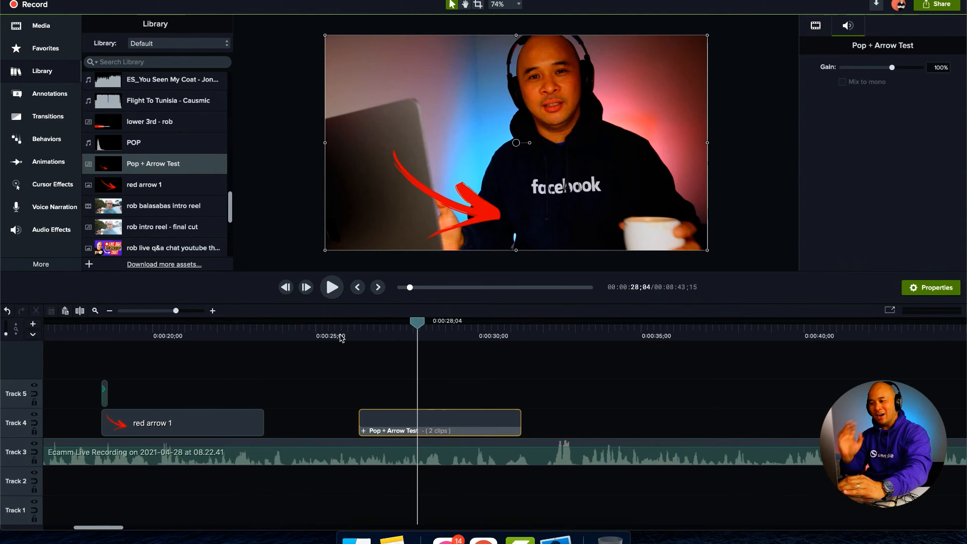
mouse_move(551, 411)
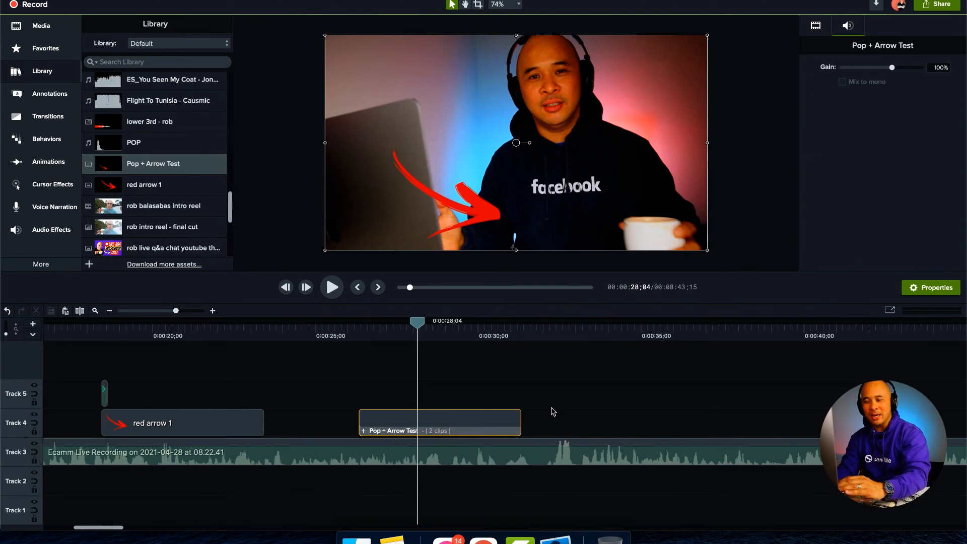